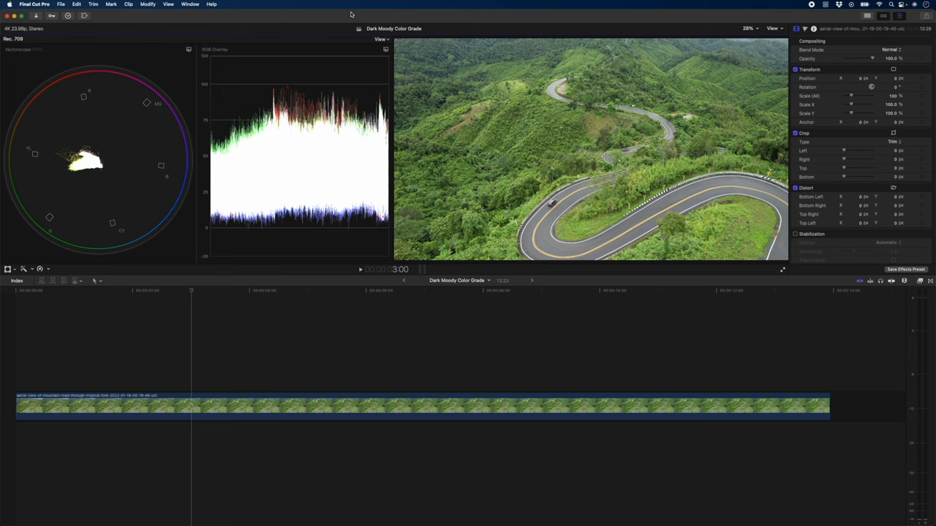
- Apply Balance Color to the aerial road clip with its Method set to White Balance
click(198, 406)
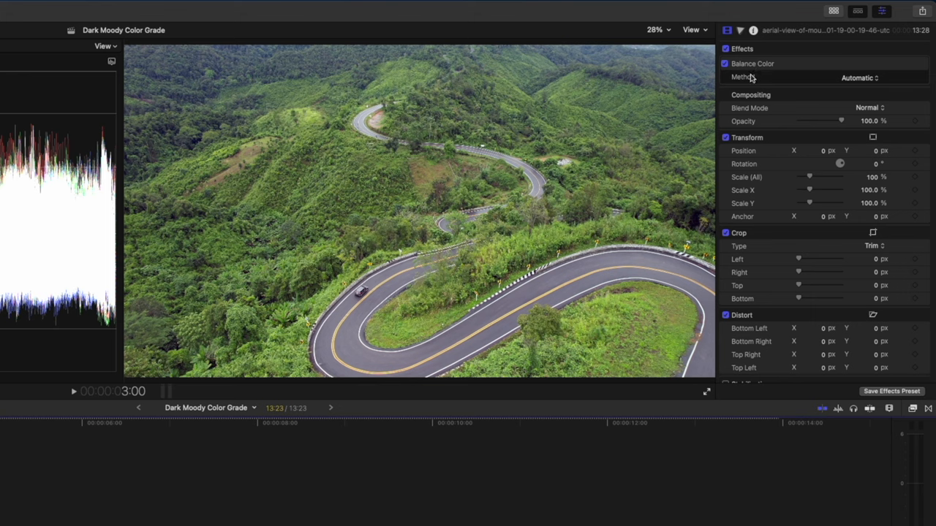
click(870, 78)
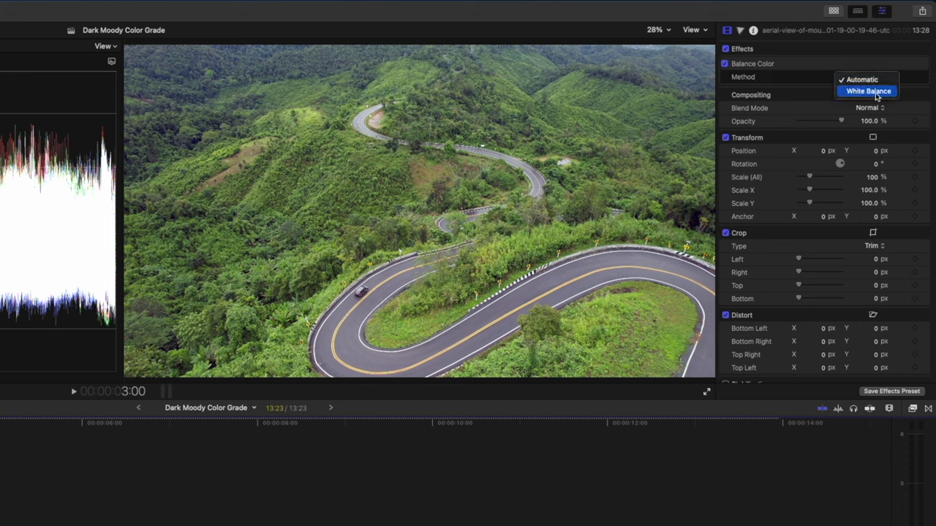
click(865, 90)
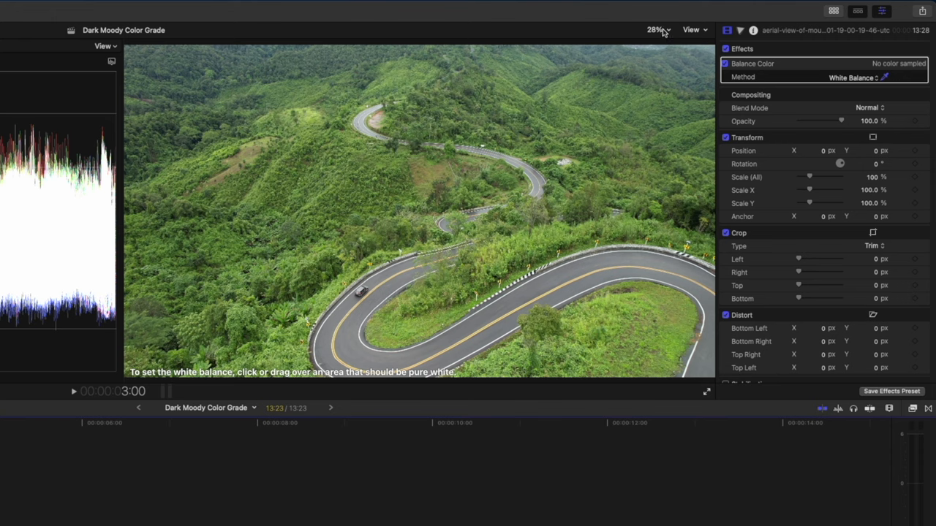
- Magnify the viewer to sample a white road marking, toggling the correction to compare
click(655, 30)
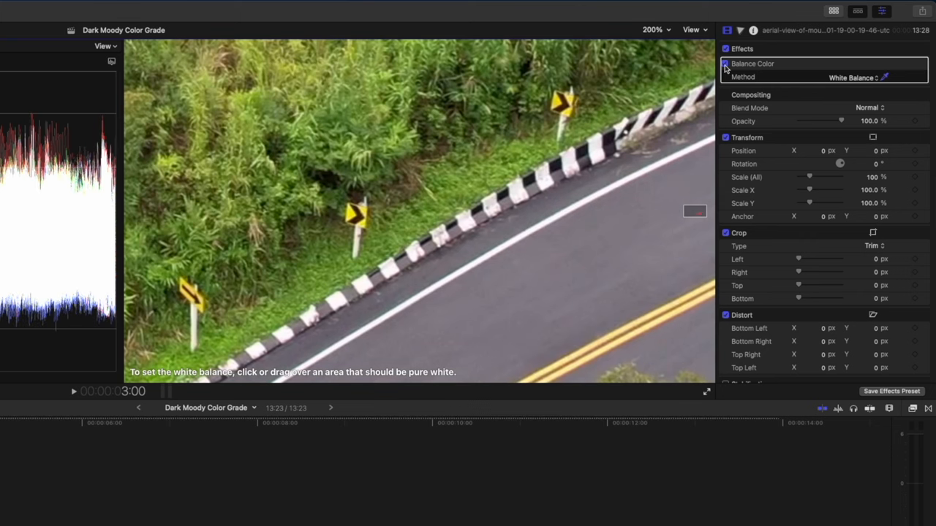
click(725, 63)
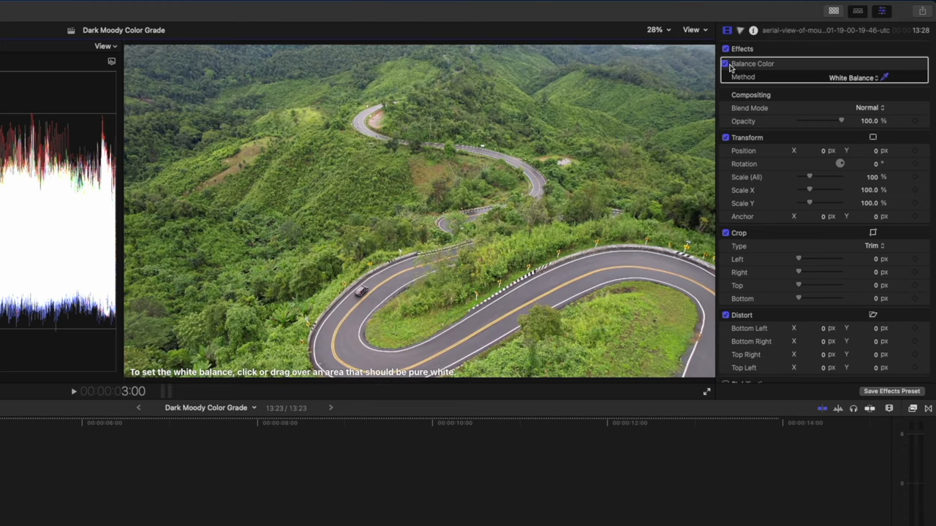
click(726, 63)
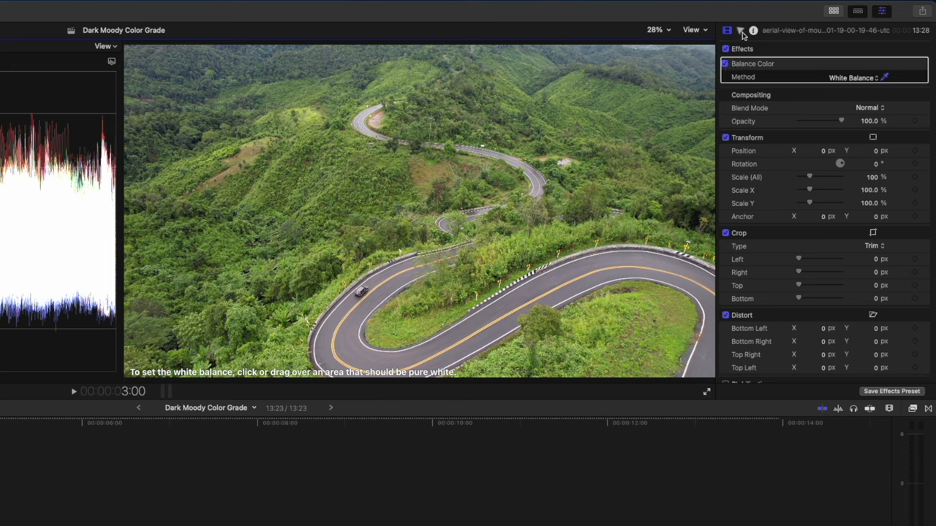
- Add a default Color Wheels correction from the Color inspector's corrections menu
click(739, 30)
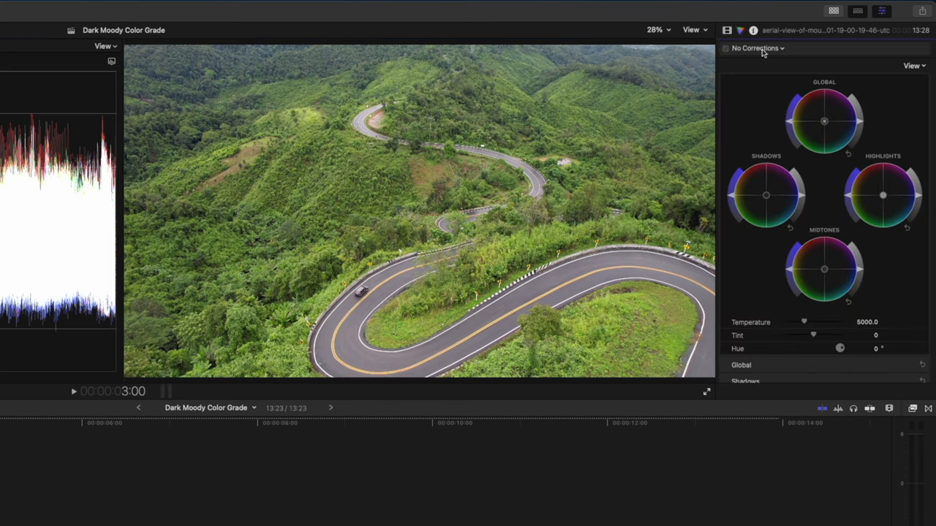
mouse_move(920, 166)
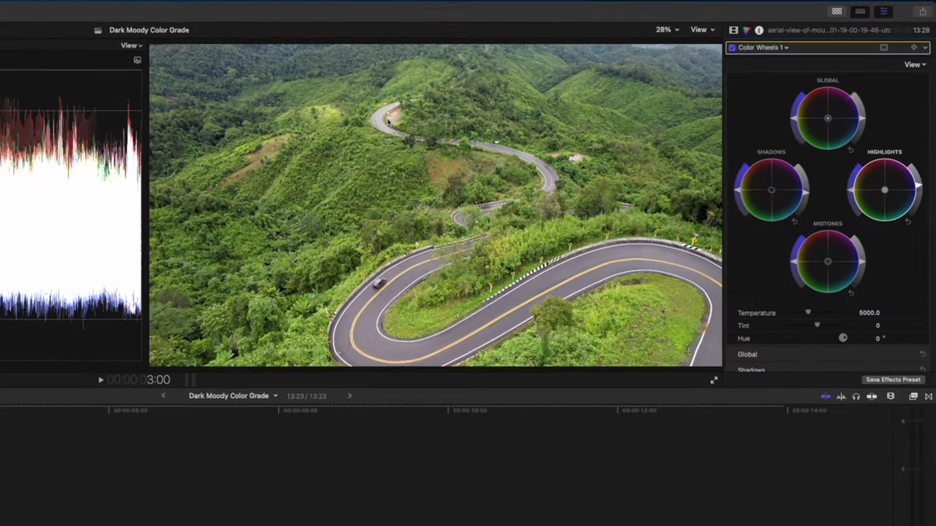
click(779, 51)
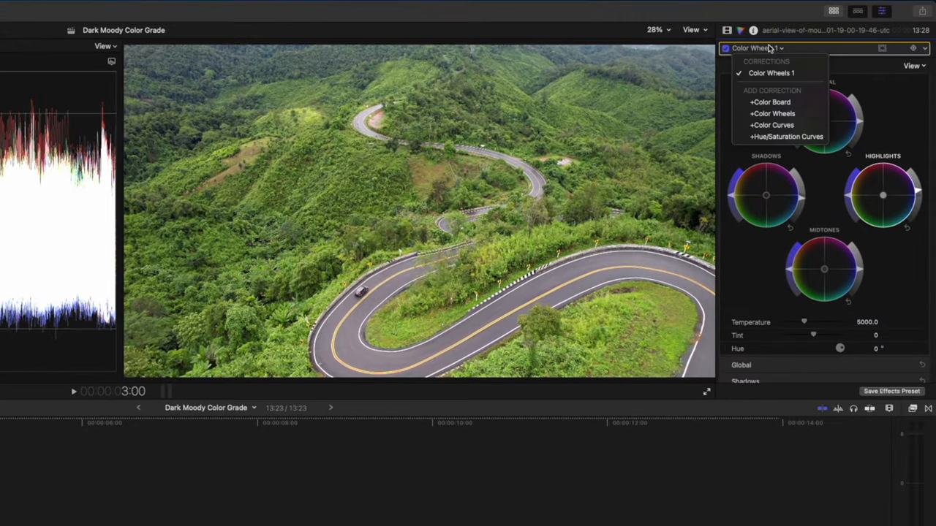
- Add Color Curves and pull down the Luma curve's shadows for an S-shaped contrast
click(772, 125)
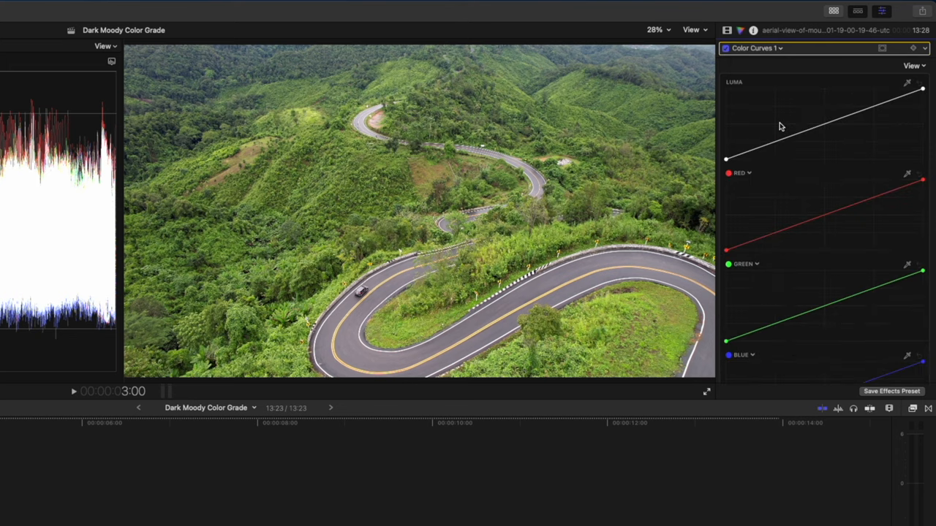
mouse_move(781, 126)
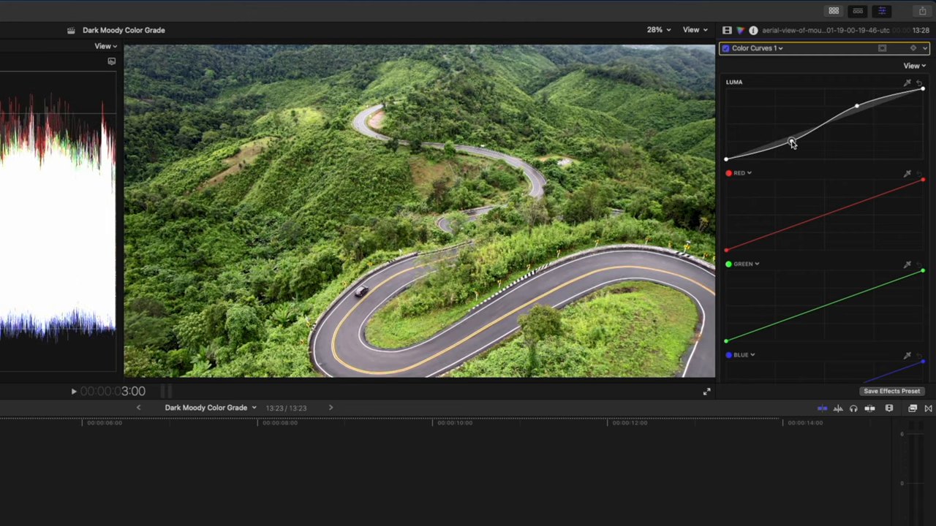
drag(792, 140, 784, 144)
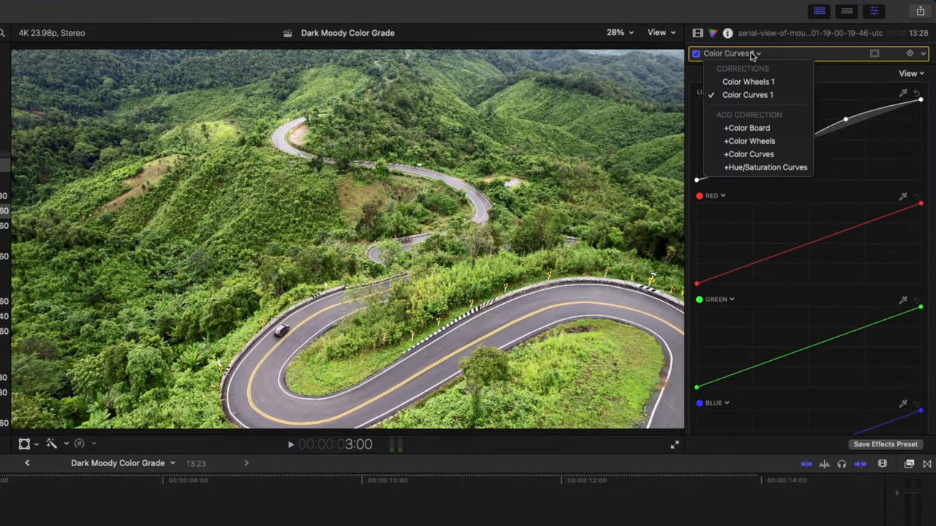
- Add Hue/Saturation Curves lowering green luma and saturation and slightly shifting green hue
click(766, 166)
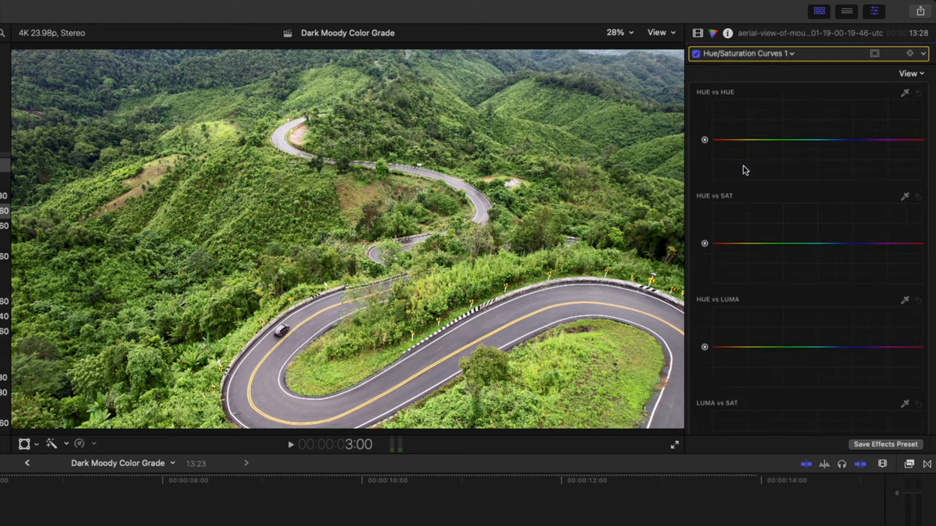
mouse_move(200, 253)
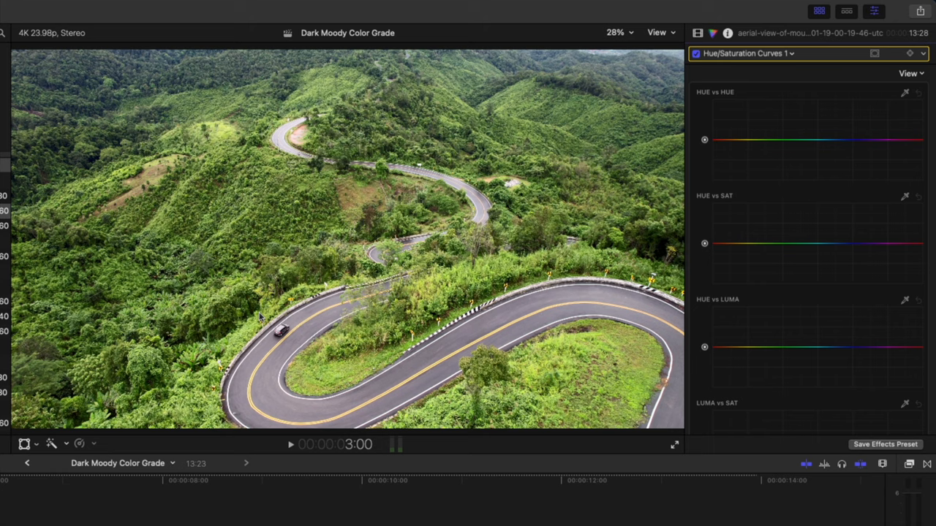
mouse_move(899, 303)
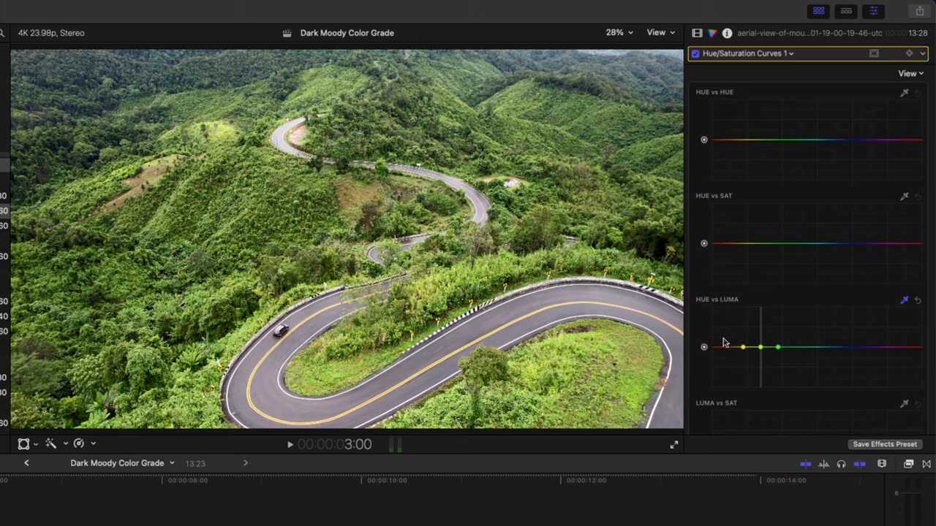
drag(760, 336, 761, 347)
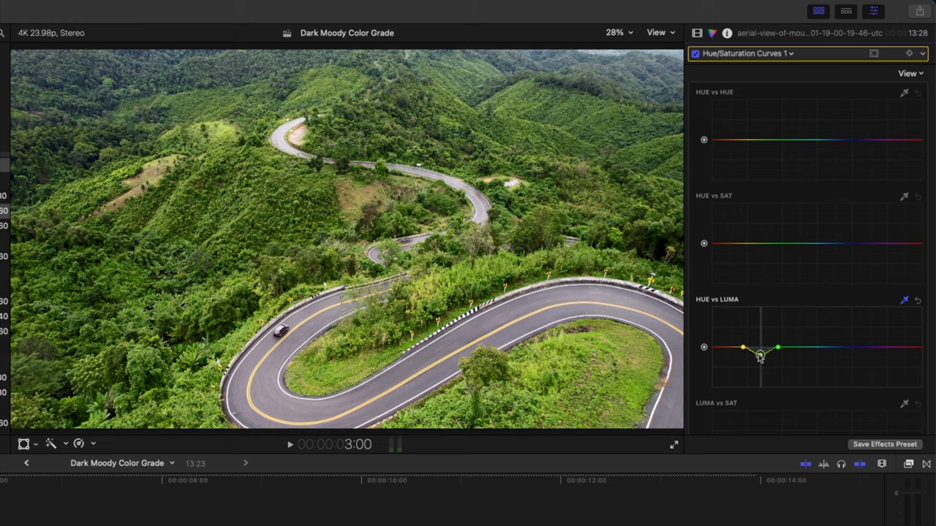
drag(759, 358, 736, 348)
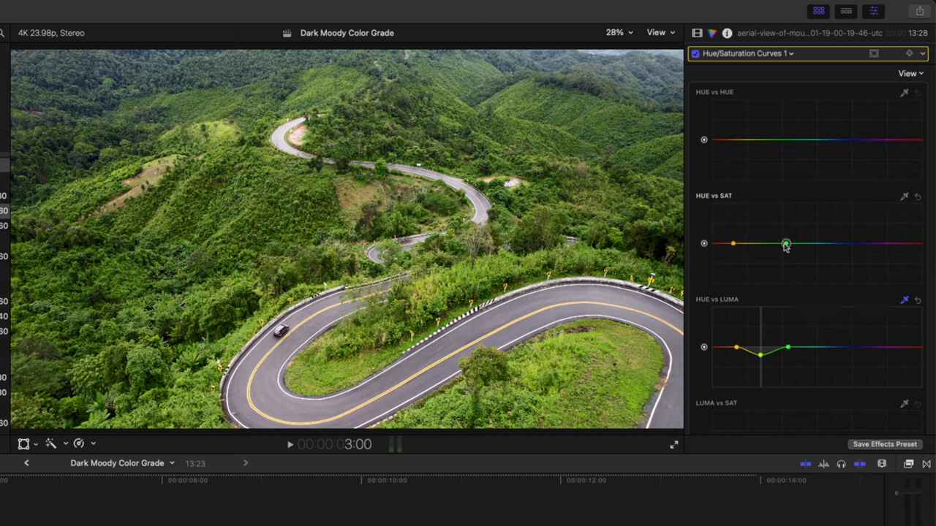
drag(785, 245, 757, 246)
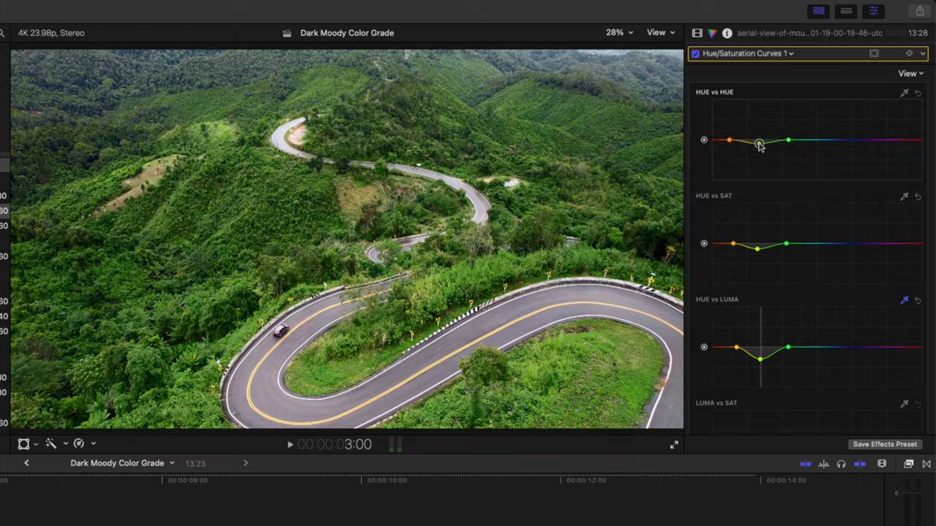
drag(759, 145, 759, 144)
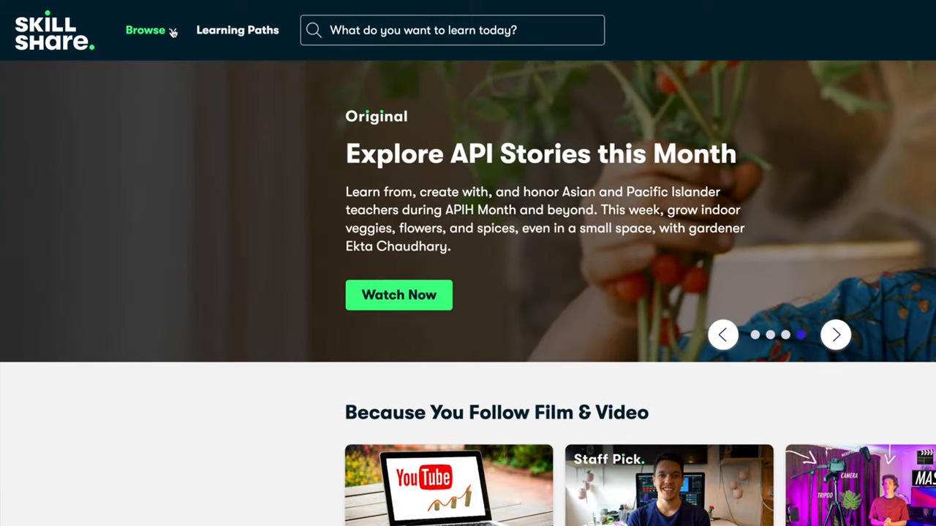
- Browse Skillshare's home page of recommended Film & Video classes
click(144, 30)
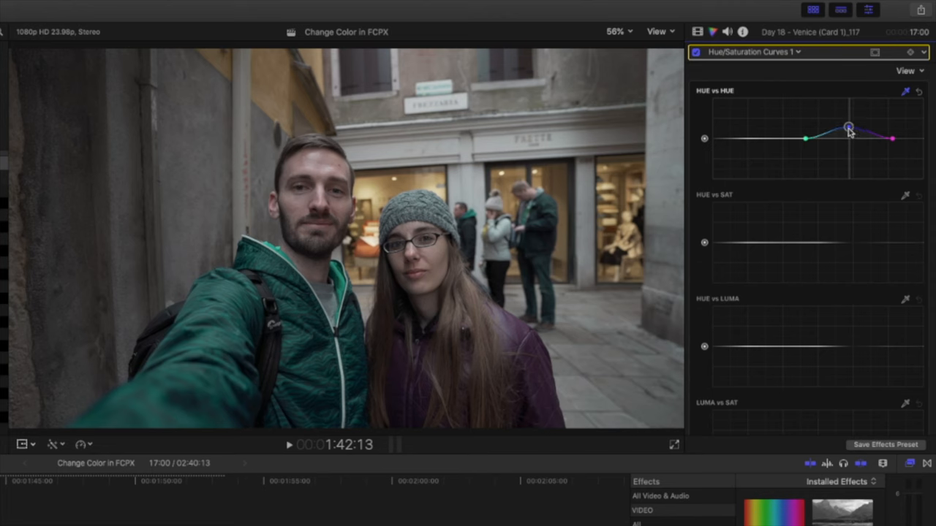
- Drag the green point on the HUE vs HUE curve to turn the jacket blue
drag(848, 128, 852, 136)
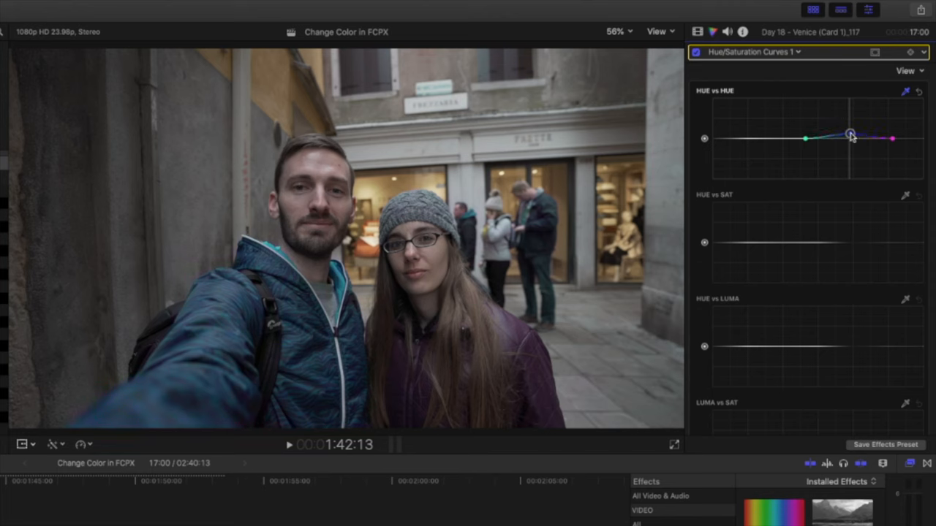
drag(851, 135, 849, 114)
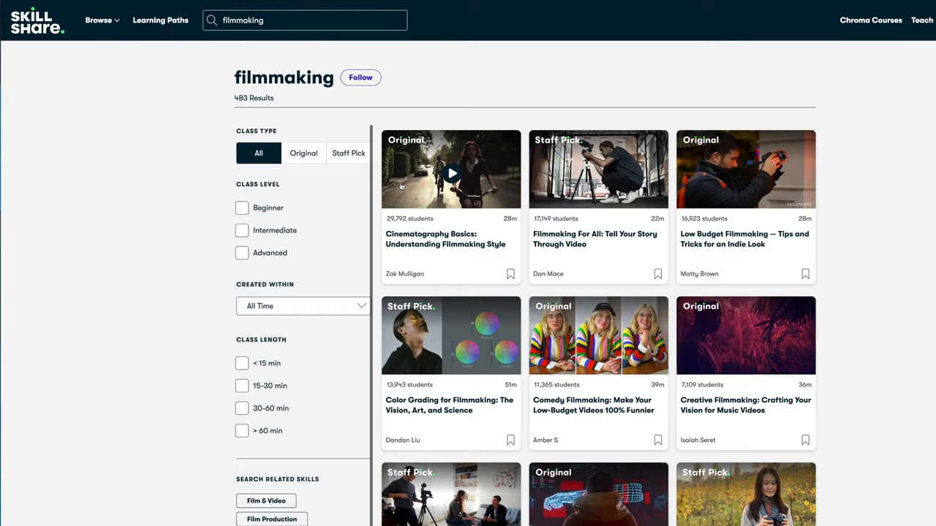
- Play the Introduction lesson of 'Sound Editing for Video: Level Up Your Audio in 5 Steps'
scroll(down, 3)
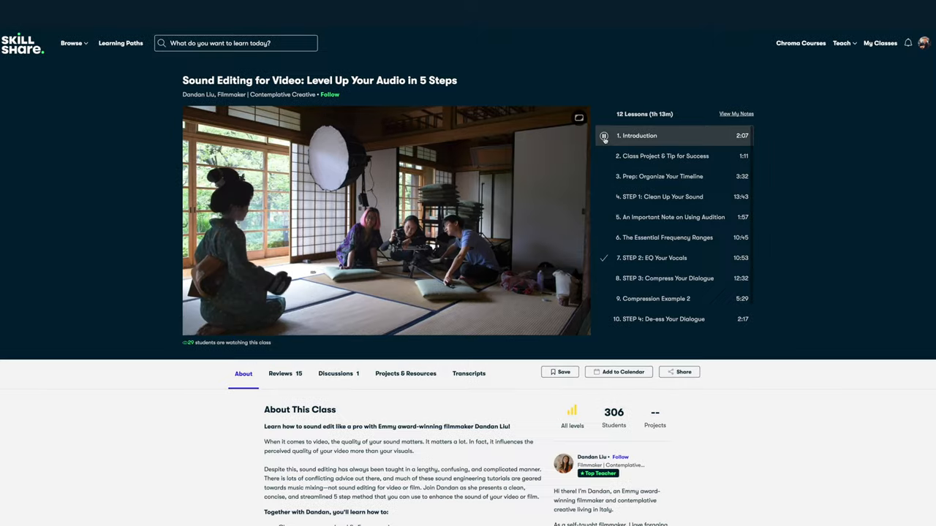
click(604, 137)
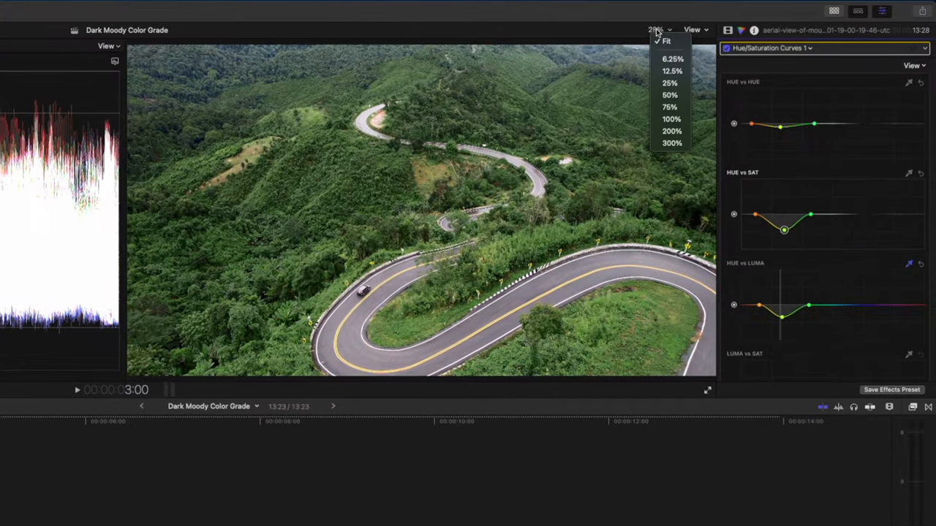
- At 100% viewer zoom, pull the LUMA vs SAT curve's darkest end fully down
click(672, 118)
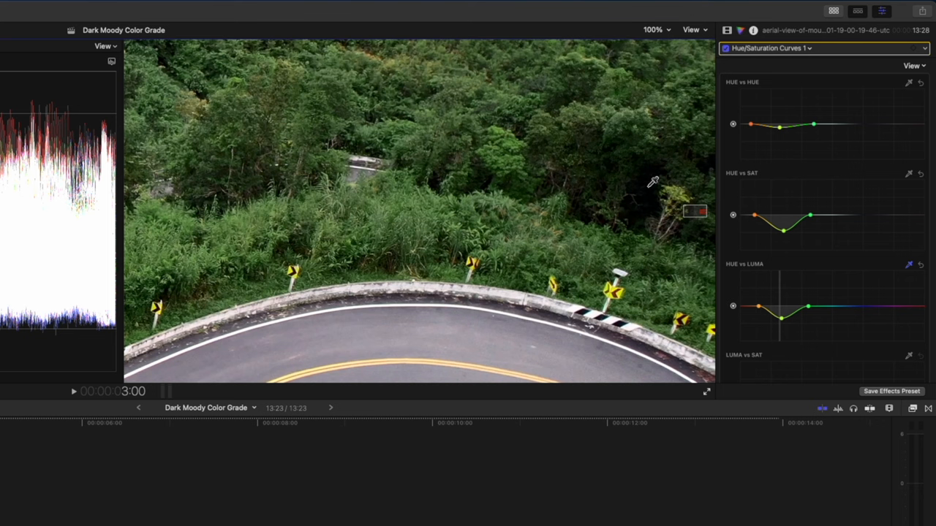
mouse_move(733, 212)
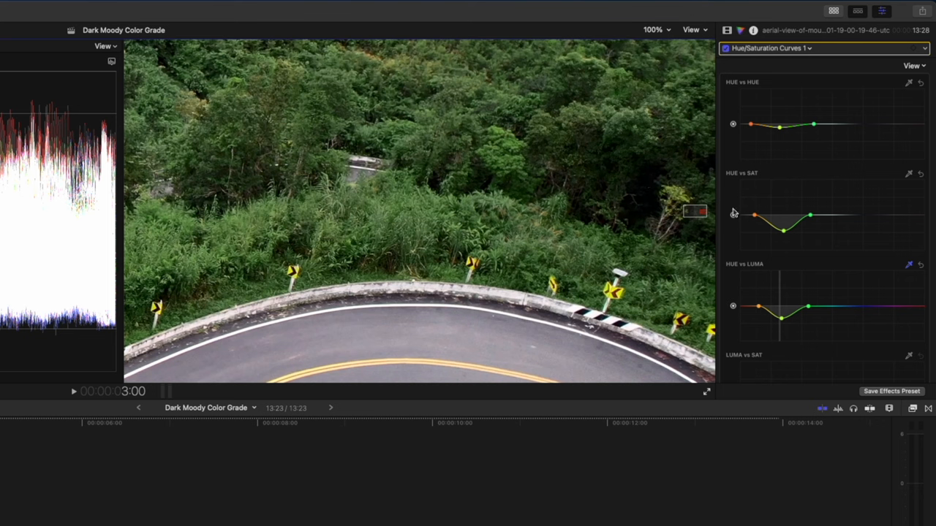
scroll(down, 3)
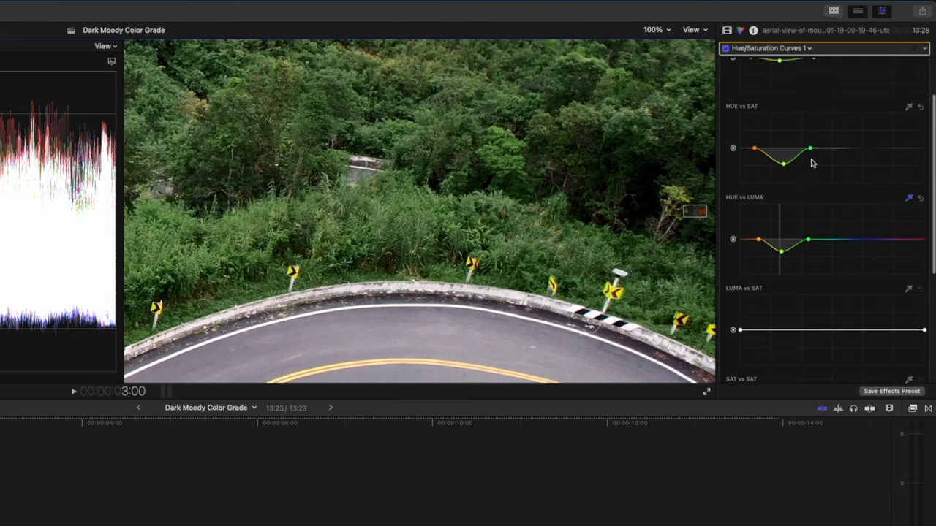
scroll(down, 3)
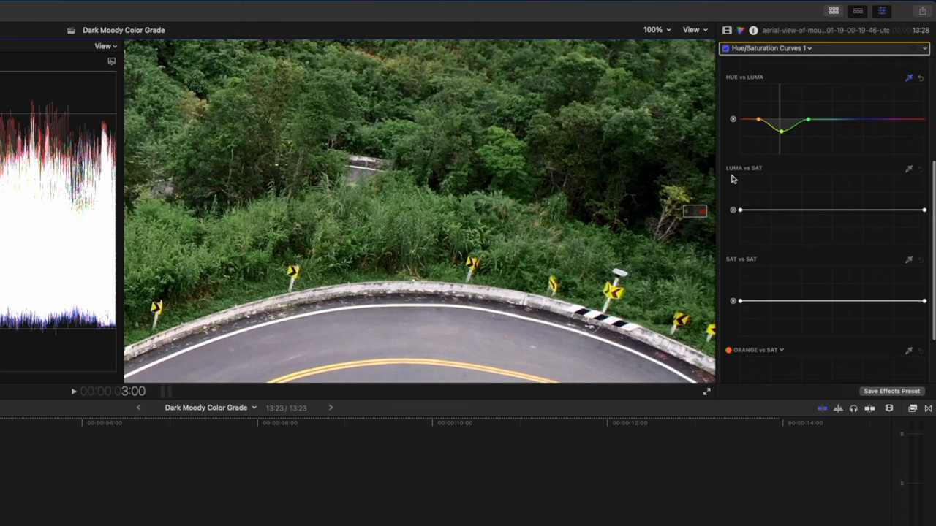
mouse_move(783, 207)
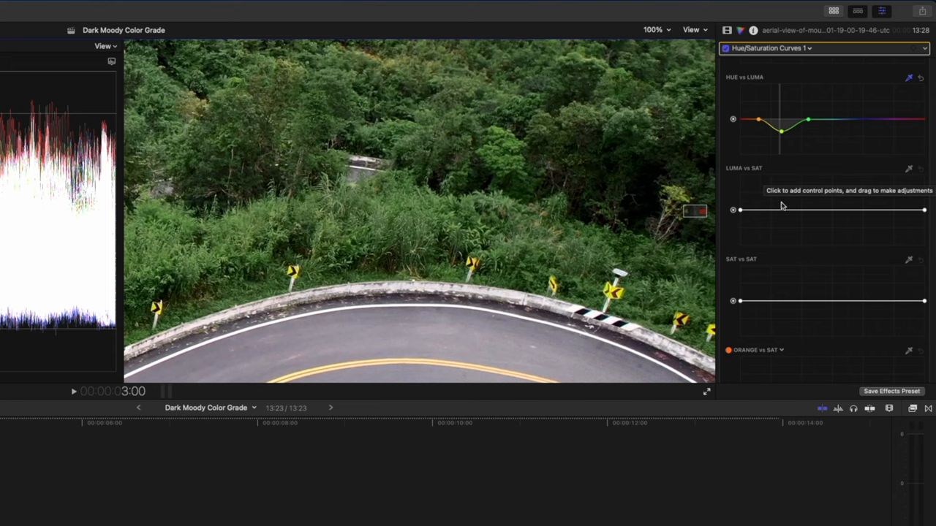
click(801, 213)
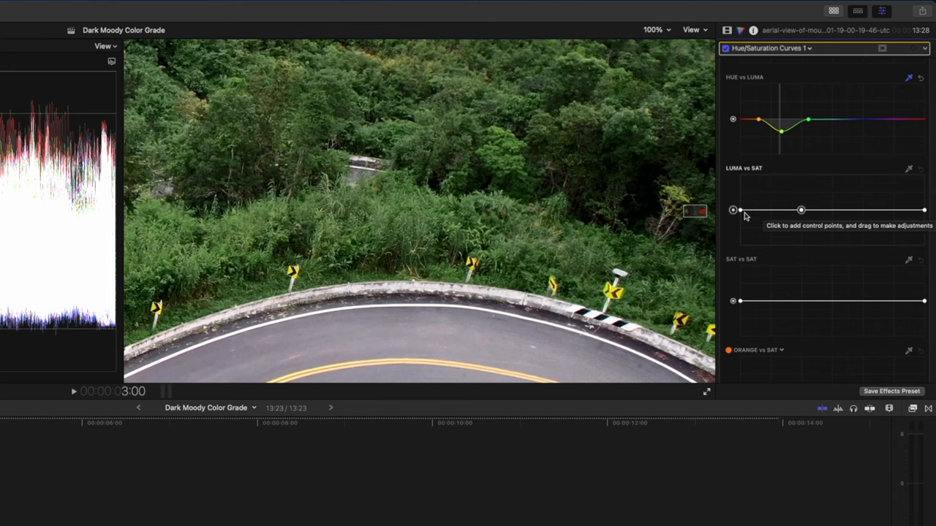
drag(741, 211, 740, 210)
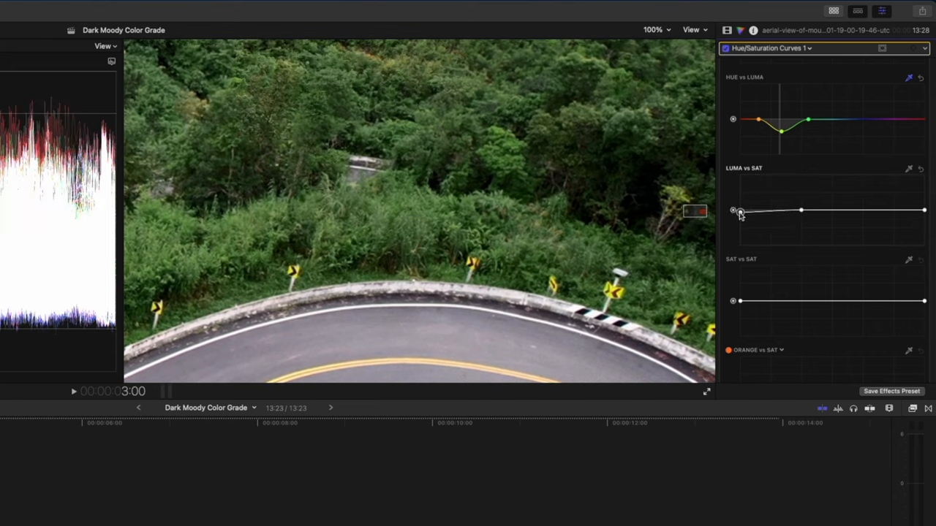
drag(740, 211, 740, 246)
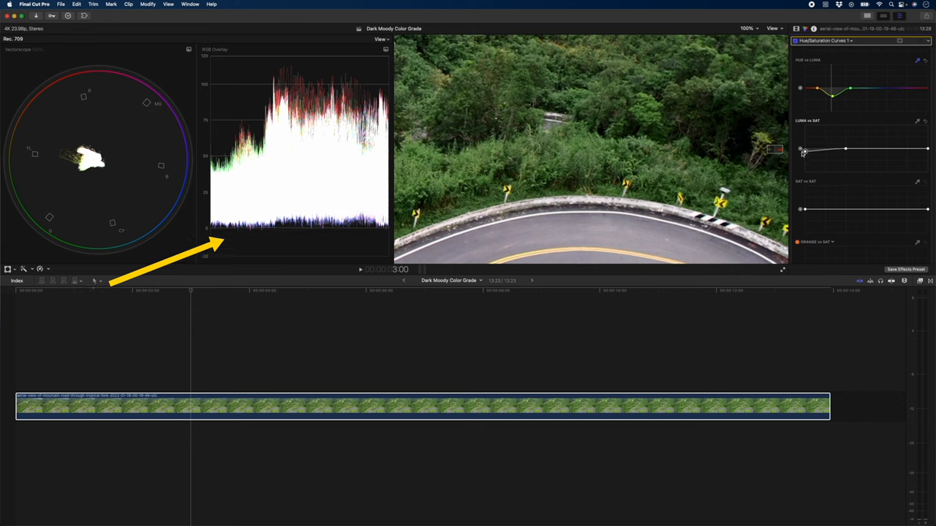
drag(802, 151, 806, 173)
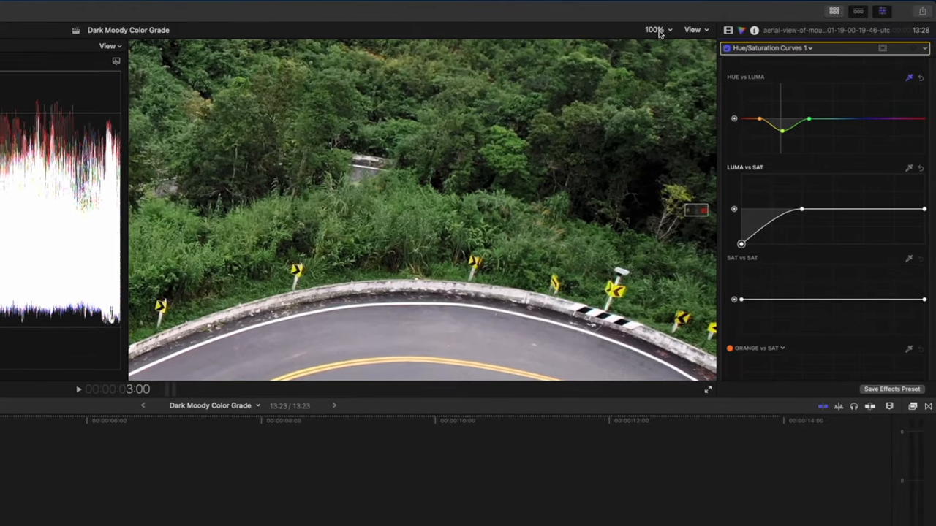
- Fit the viewer, add a second Color Curves with adjusted luma, and add Color Wheels 2
click(782, 48)
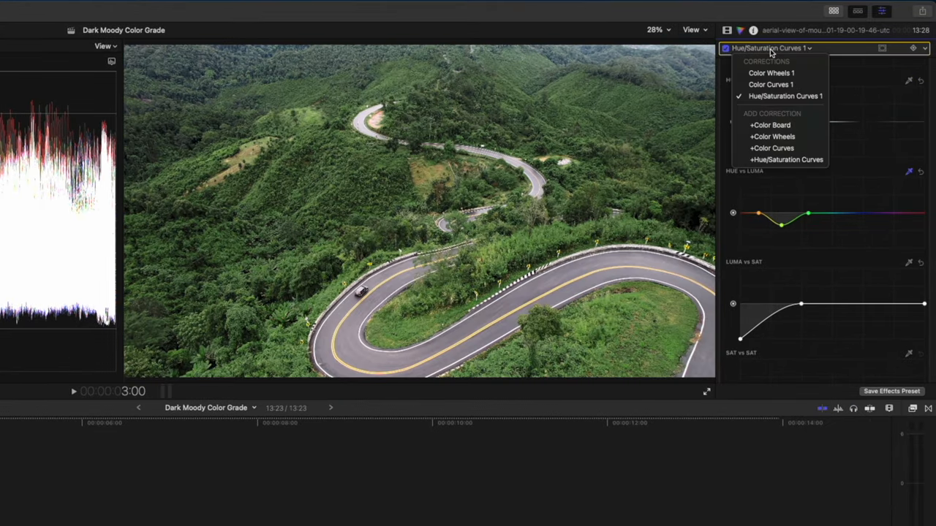
click(772, 148)
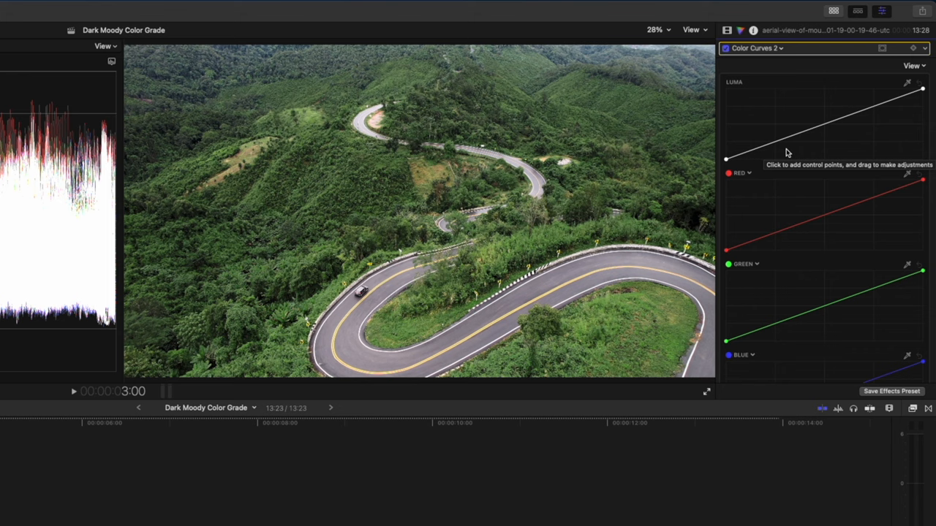
mouse_move(774, 139)
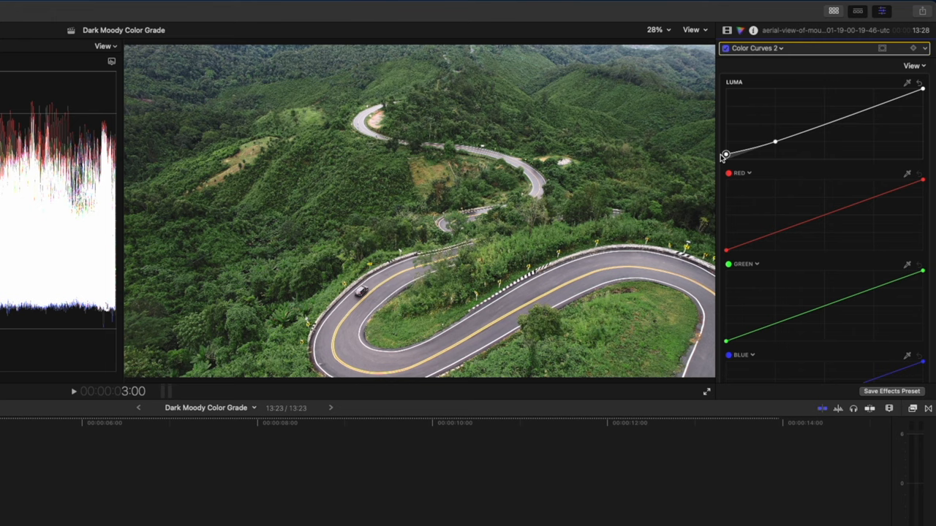
click(779, 48)
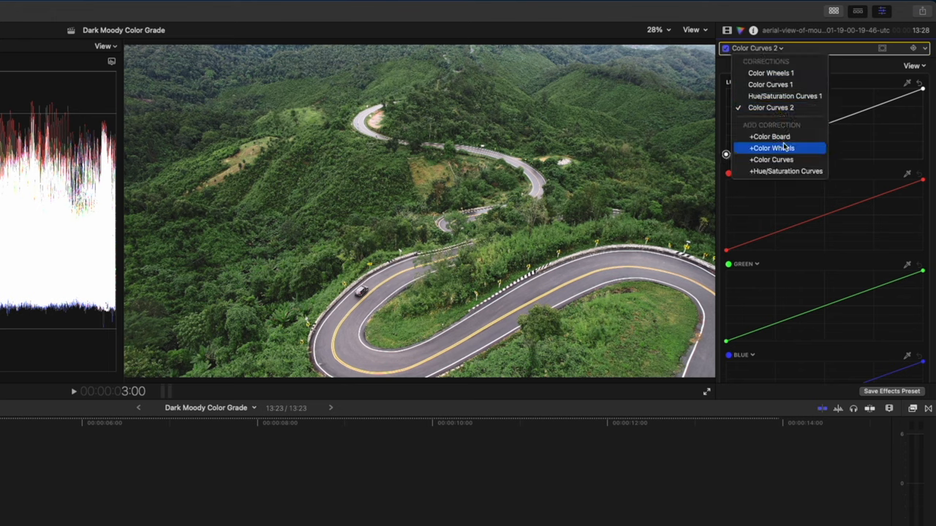
click(775, 148)
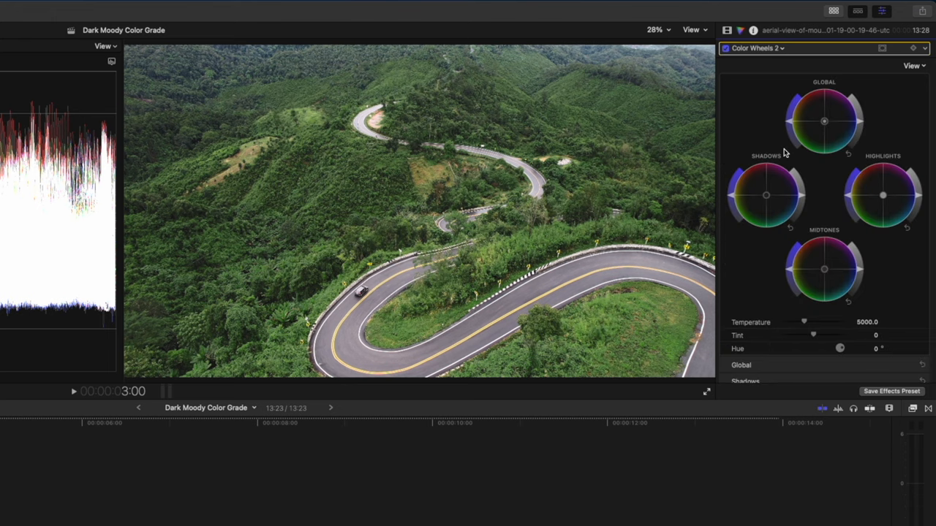
mouse_move(784, 181)
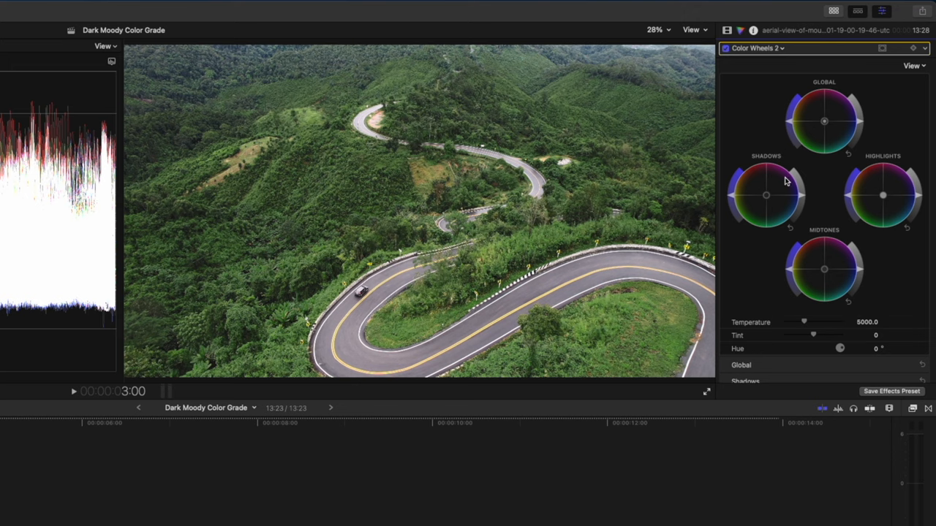